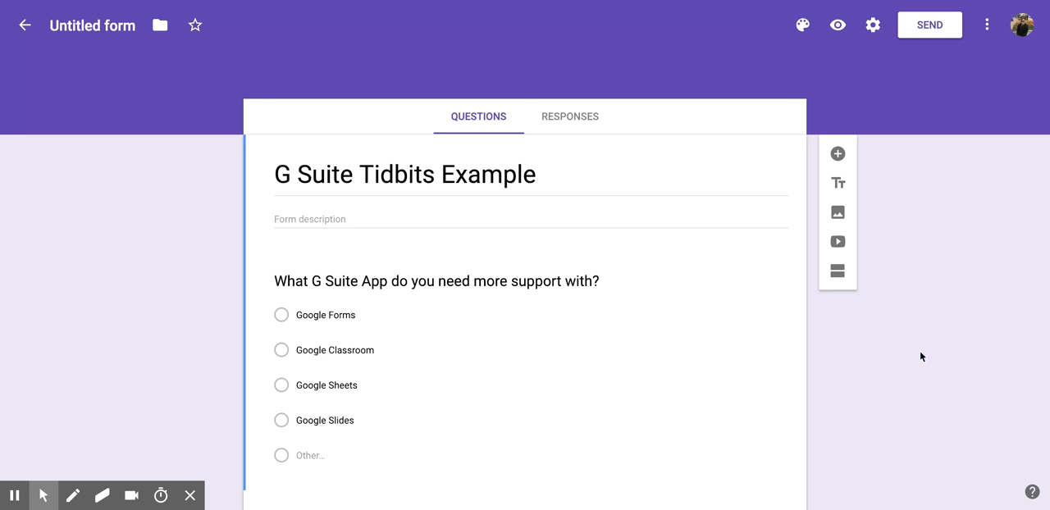
mouse_move(882, 144)
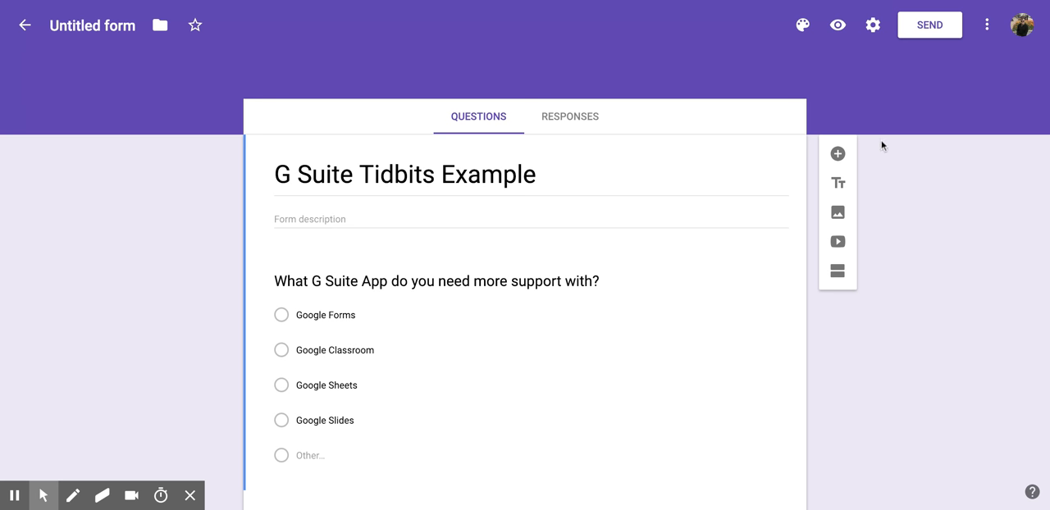
mouse_move(846, 305)
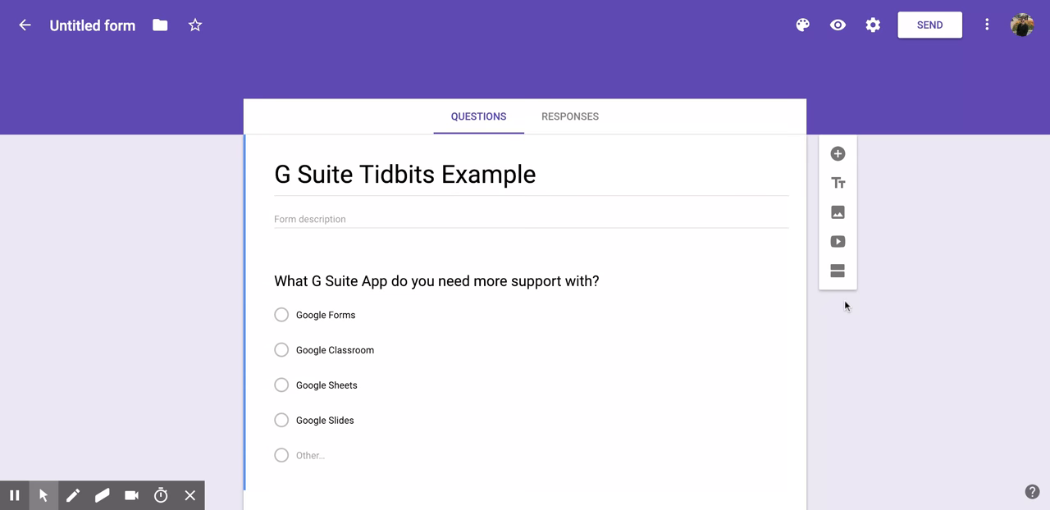
mouse_move(862, 154)
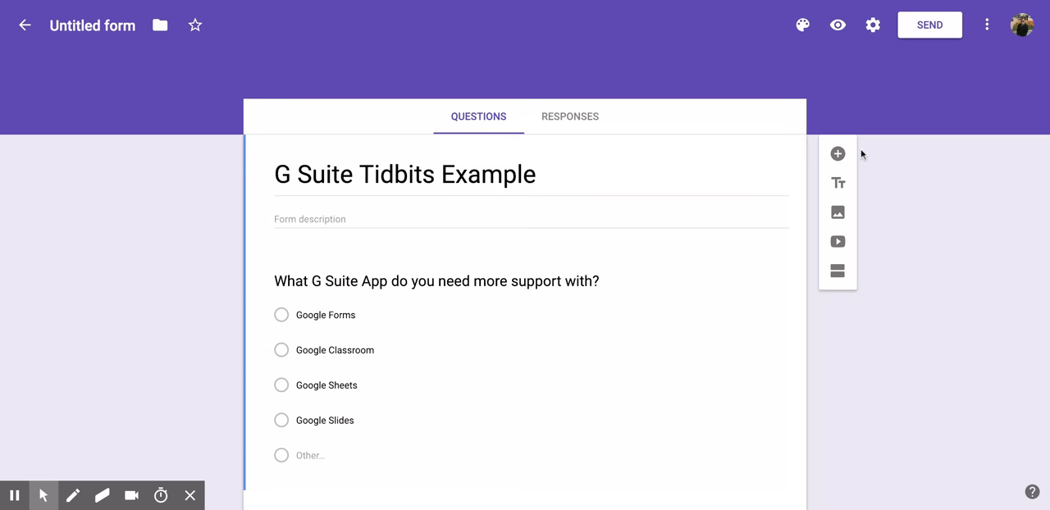
mouse_move(857, 217)
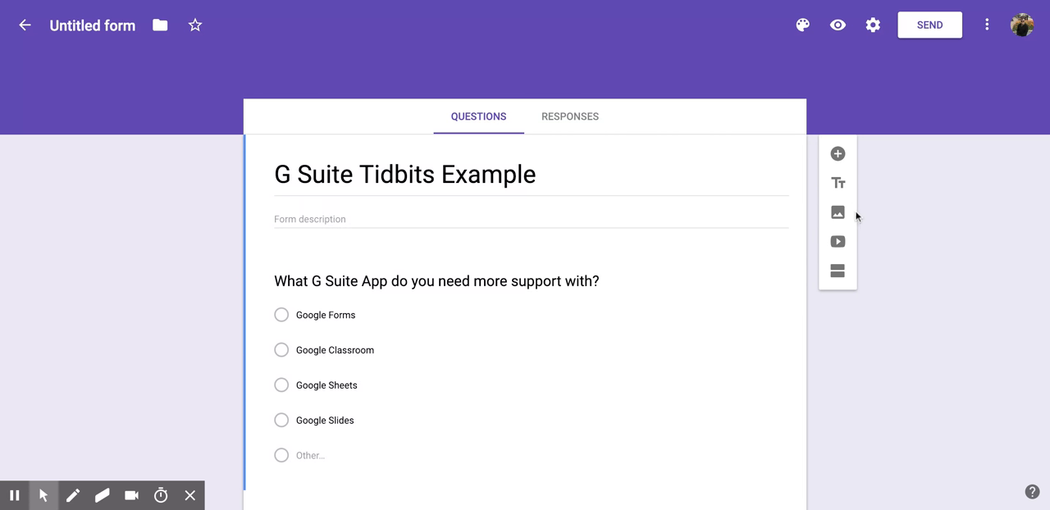
mouse_move(861, 220)
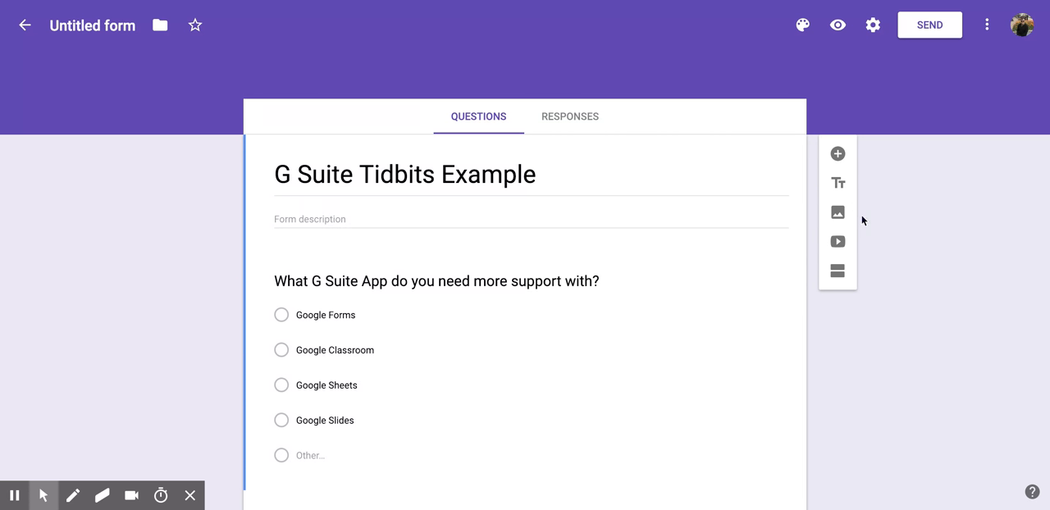
mouse_move(836, 211)
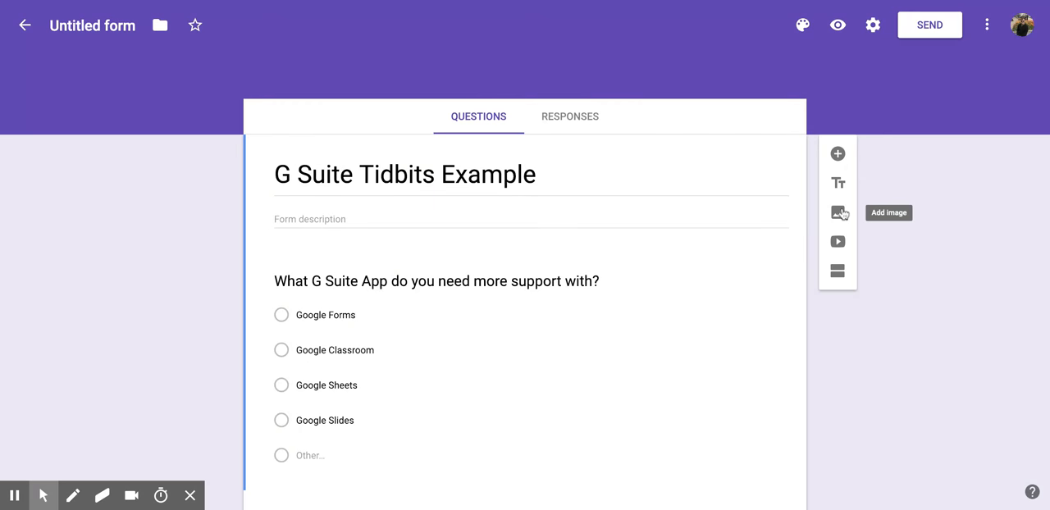
Step: Bring up the Insert image dialog from the form's side toolbar
click(836, 214)
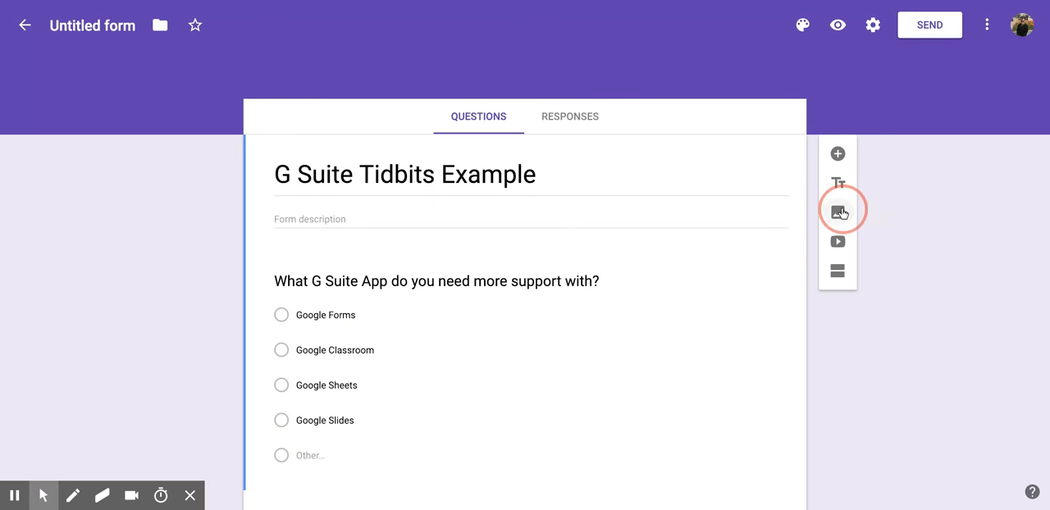
click(837, 210)
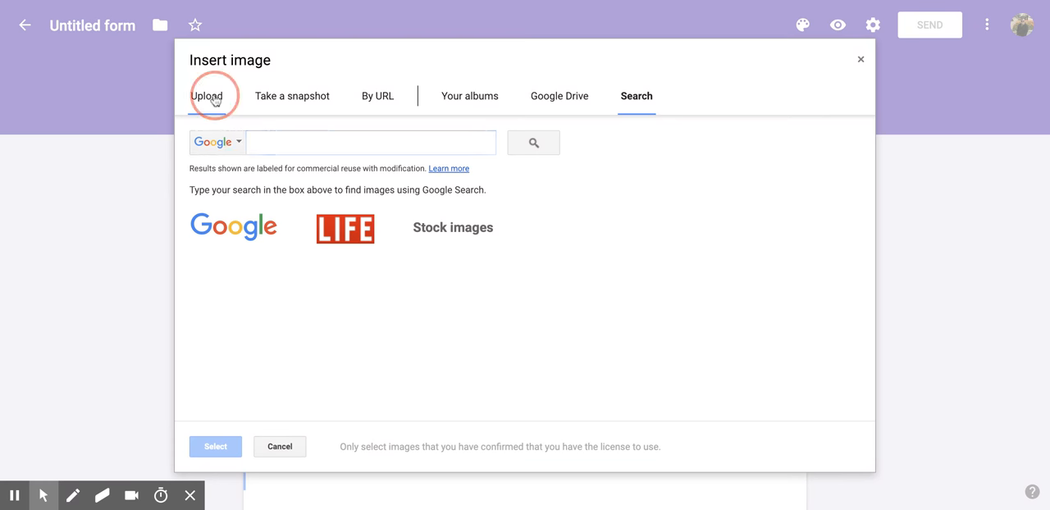
click(207, 95)
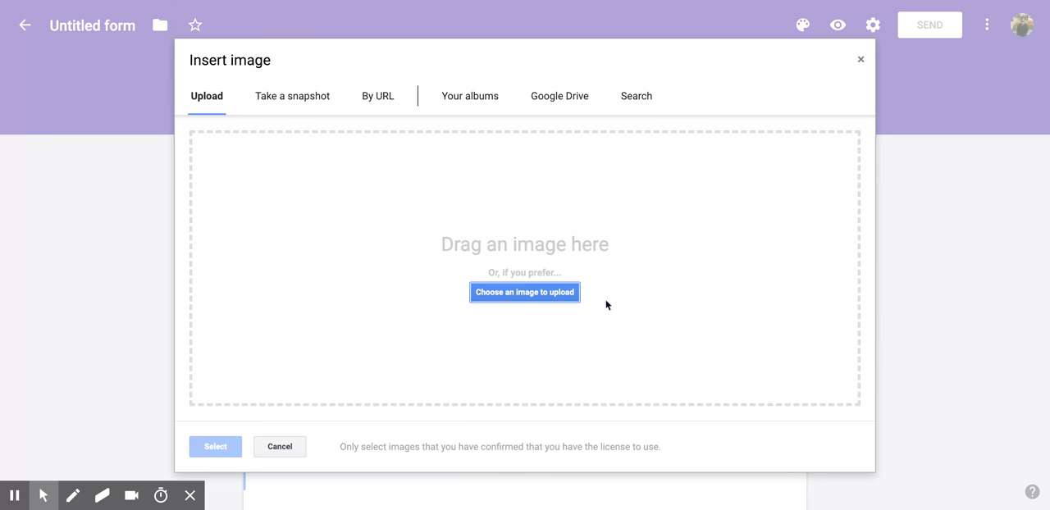
mouse_move(403, 118)
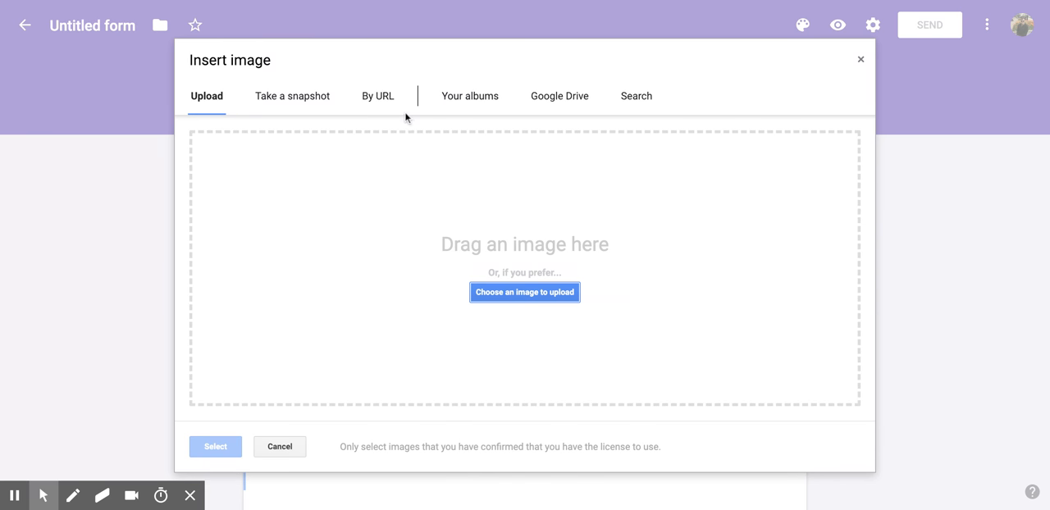
click(292, 95)
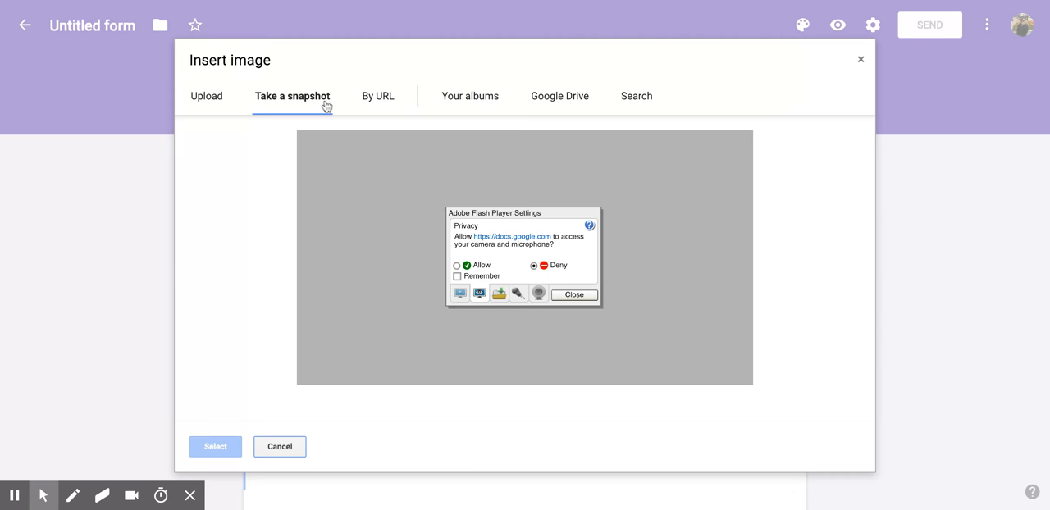
mouse_move(356, 264)
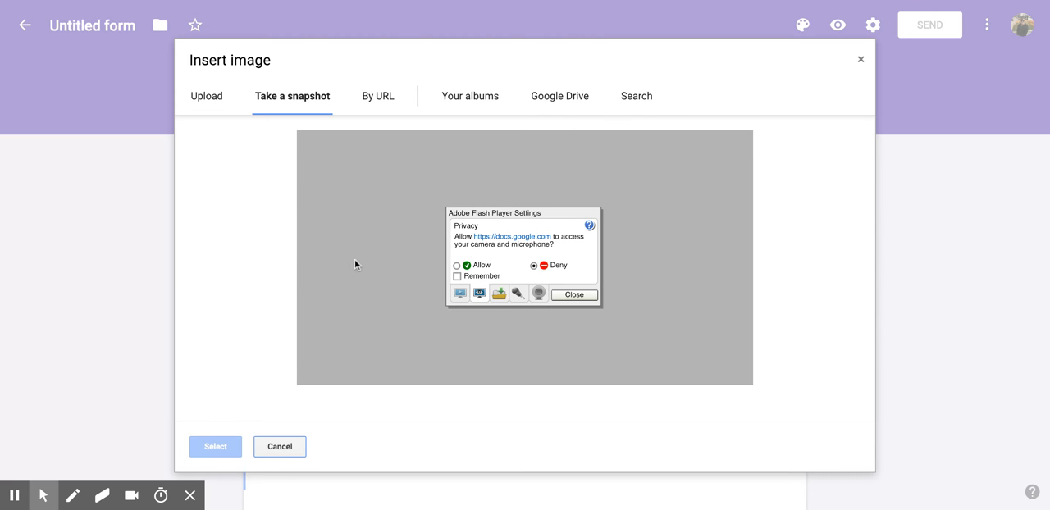
mouse_move(486, 358)
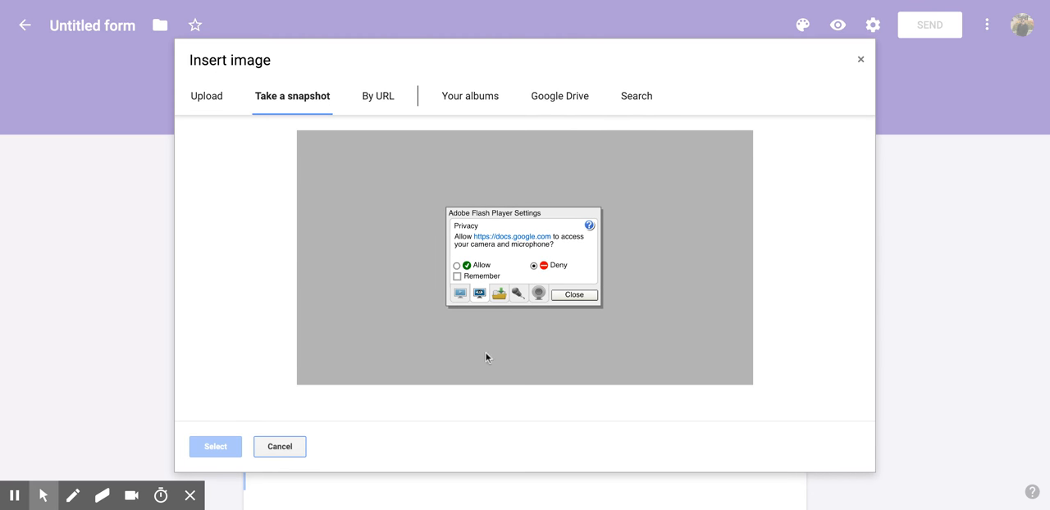
click(378, 95)
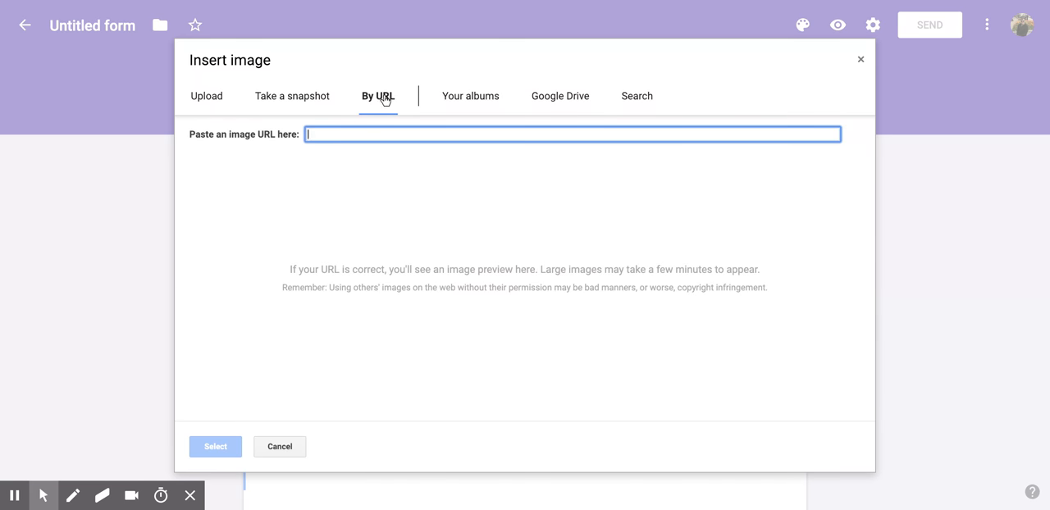
mouse_move(471, 106)
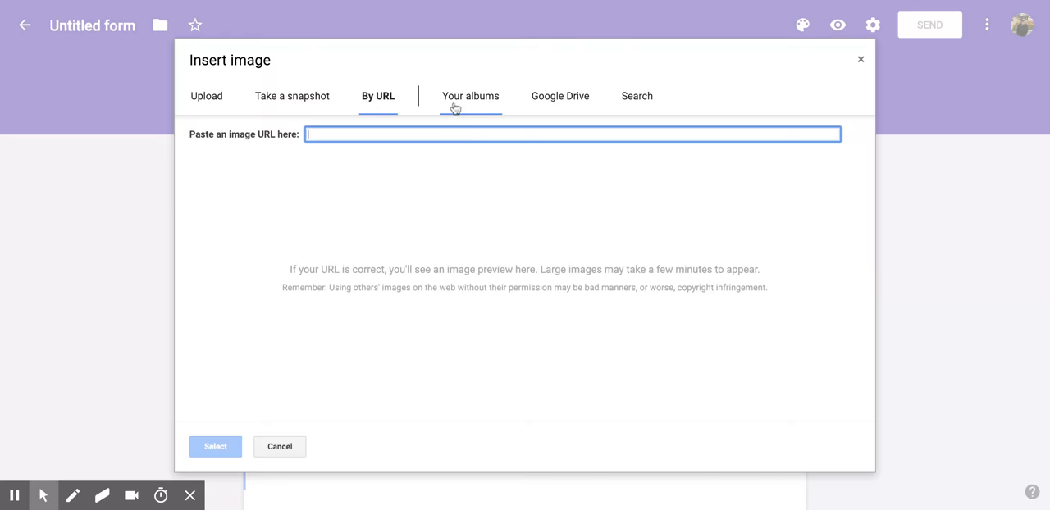
click(470, 95)
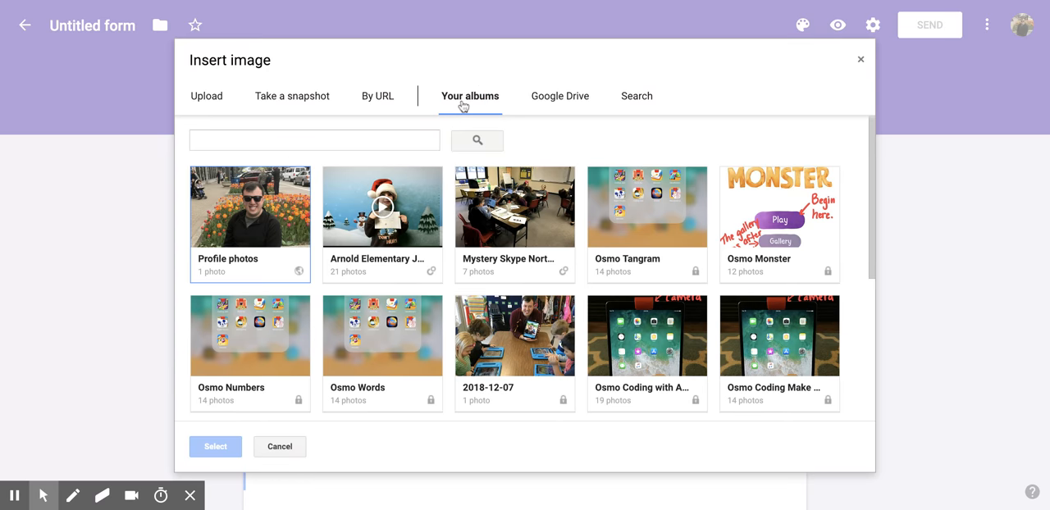
mouse_move(561, 95)
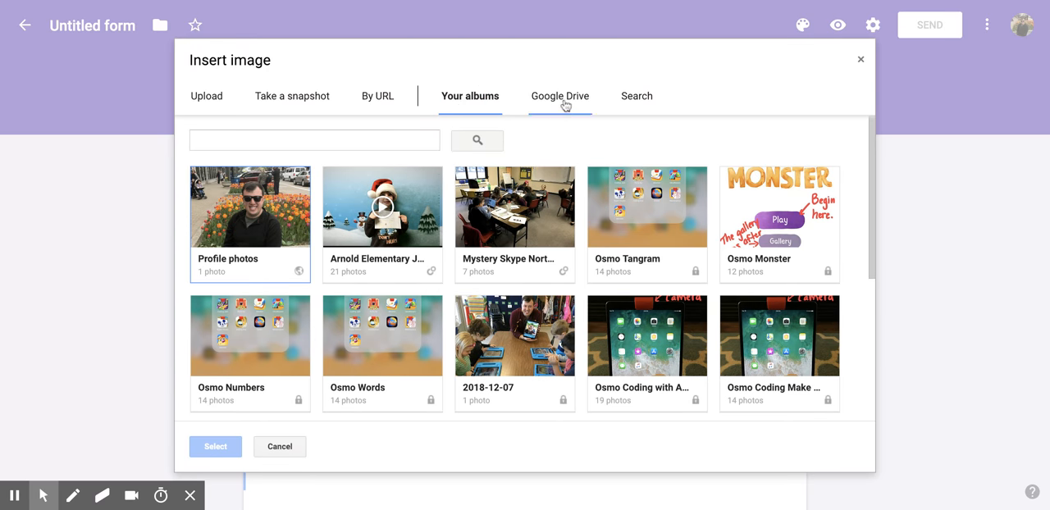
click(561, 95)
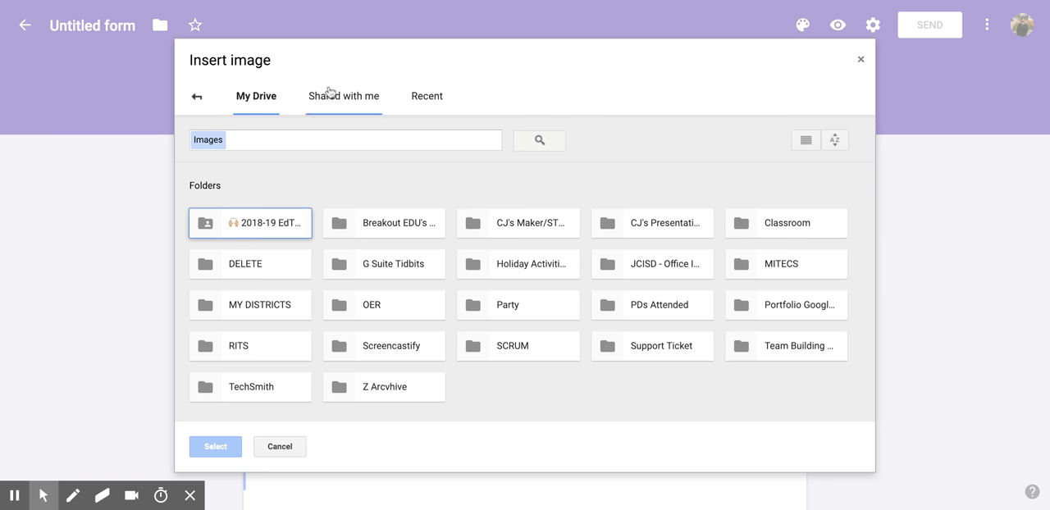
click(636, 95)
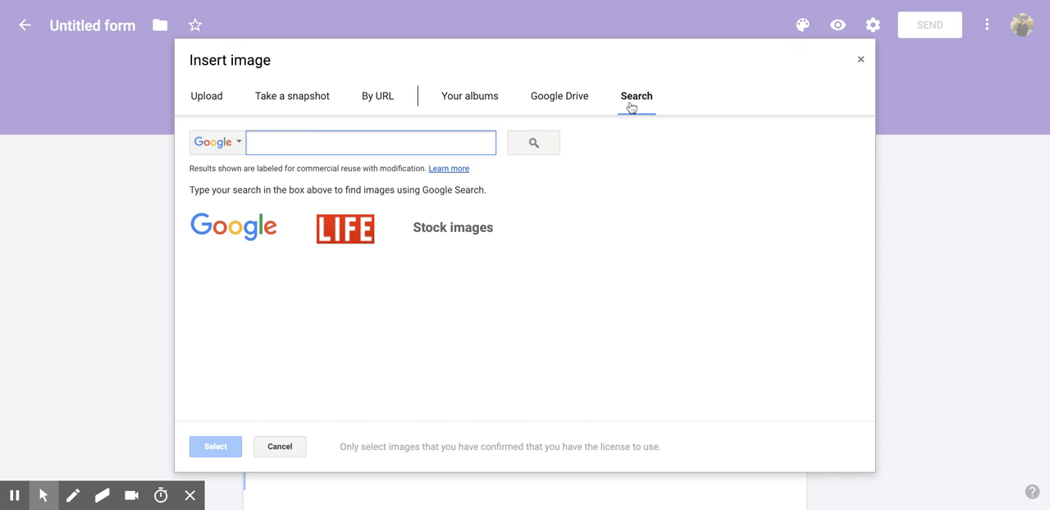
mouse_move(368, 229)
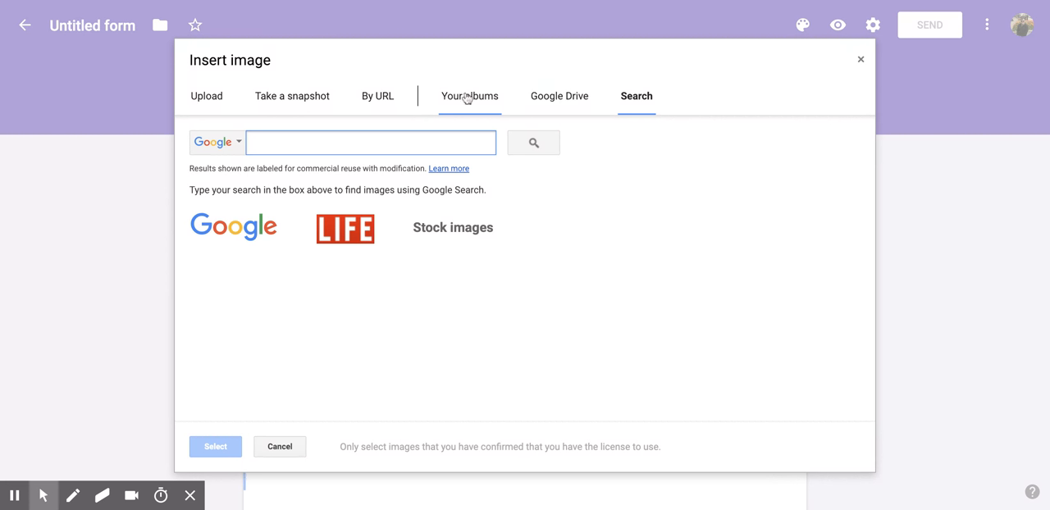
Step: Choose the single photo in the Profile photos album and insert it into the form
click(469, 95)
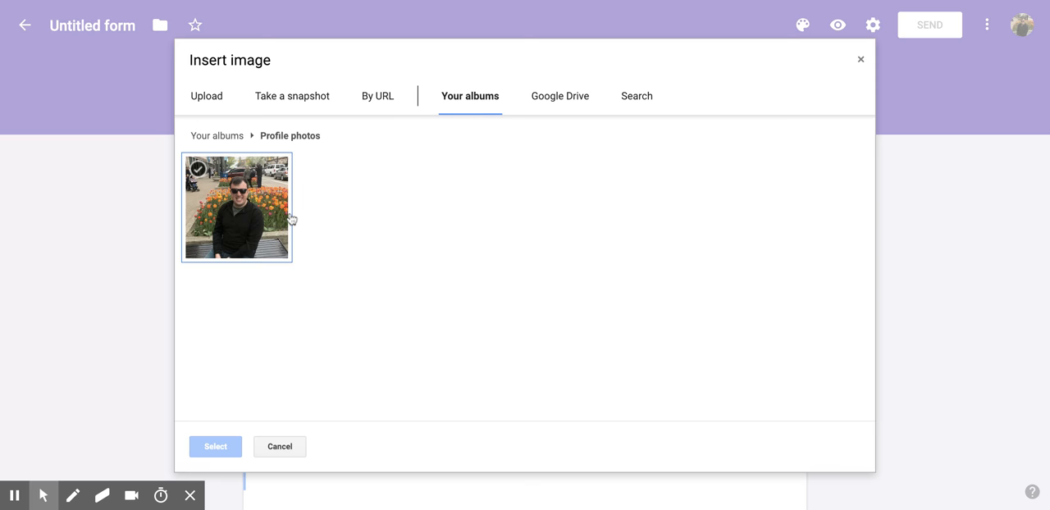
click(236, 206)
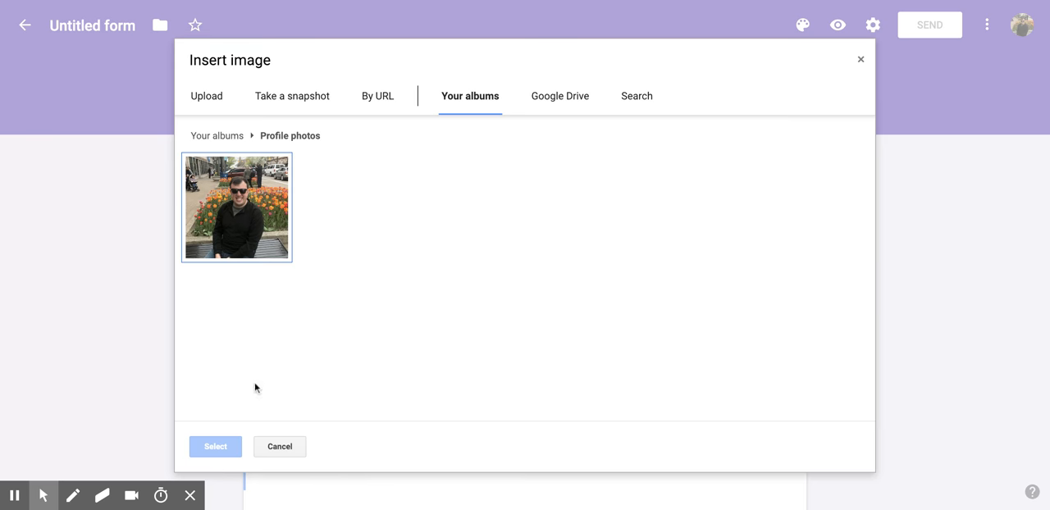
click(237, 207)
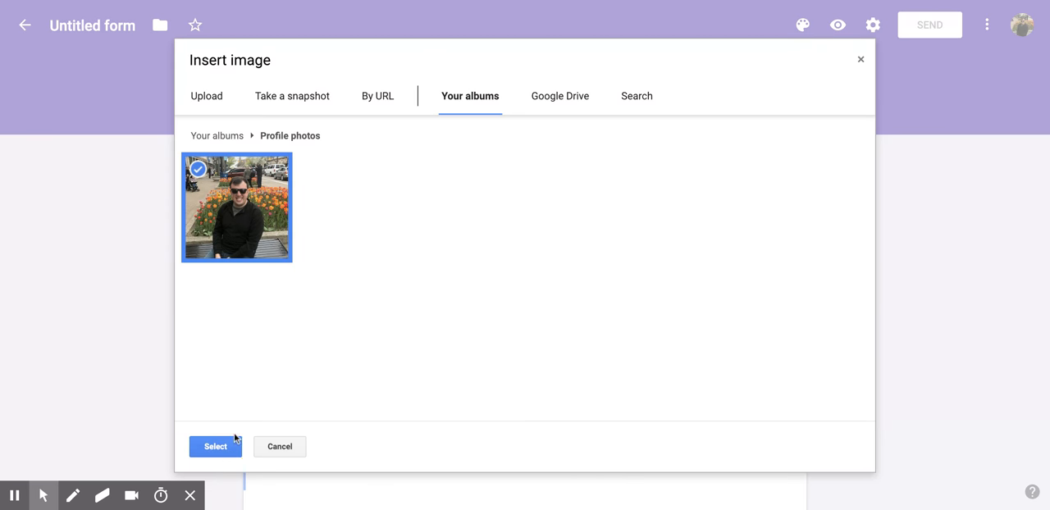
click(215, 447)
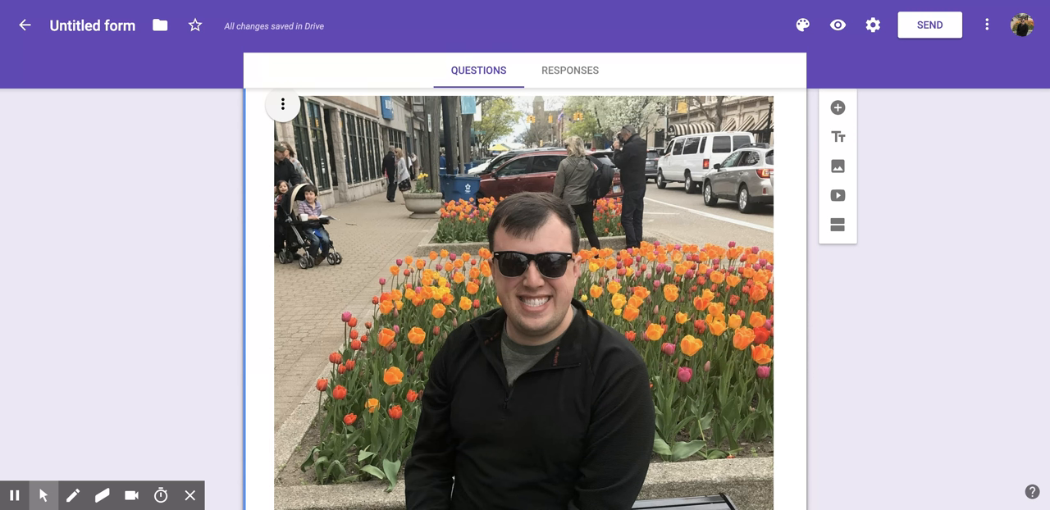
mouse_move(745, 3)
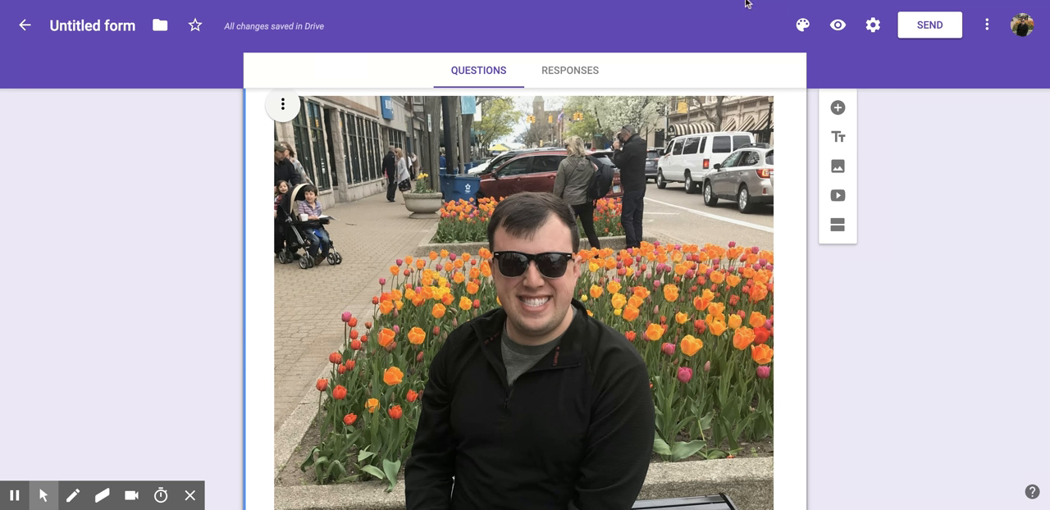